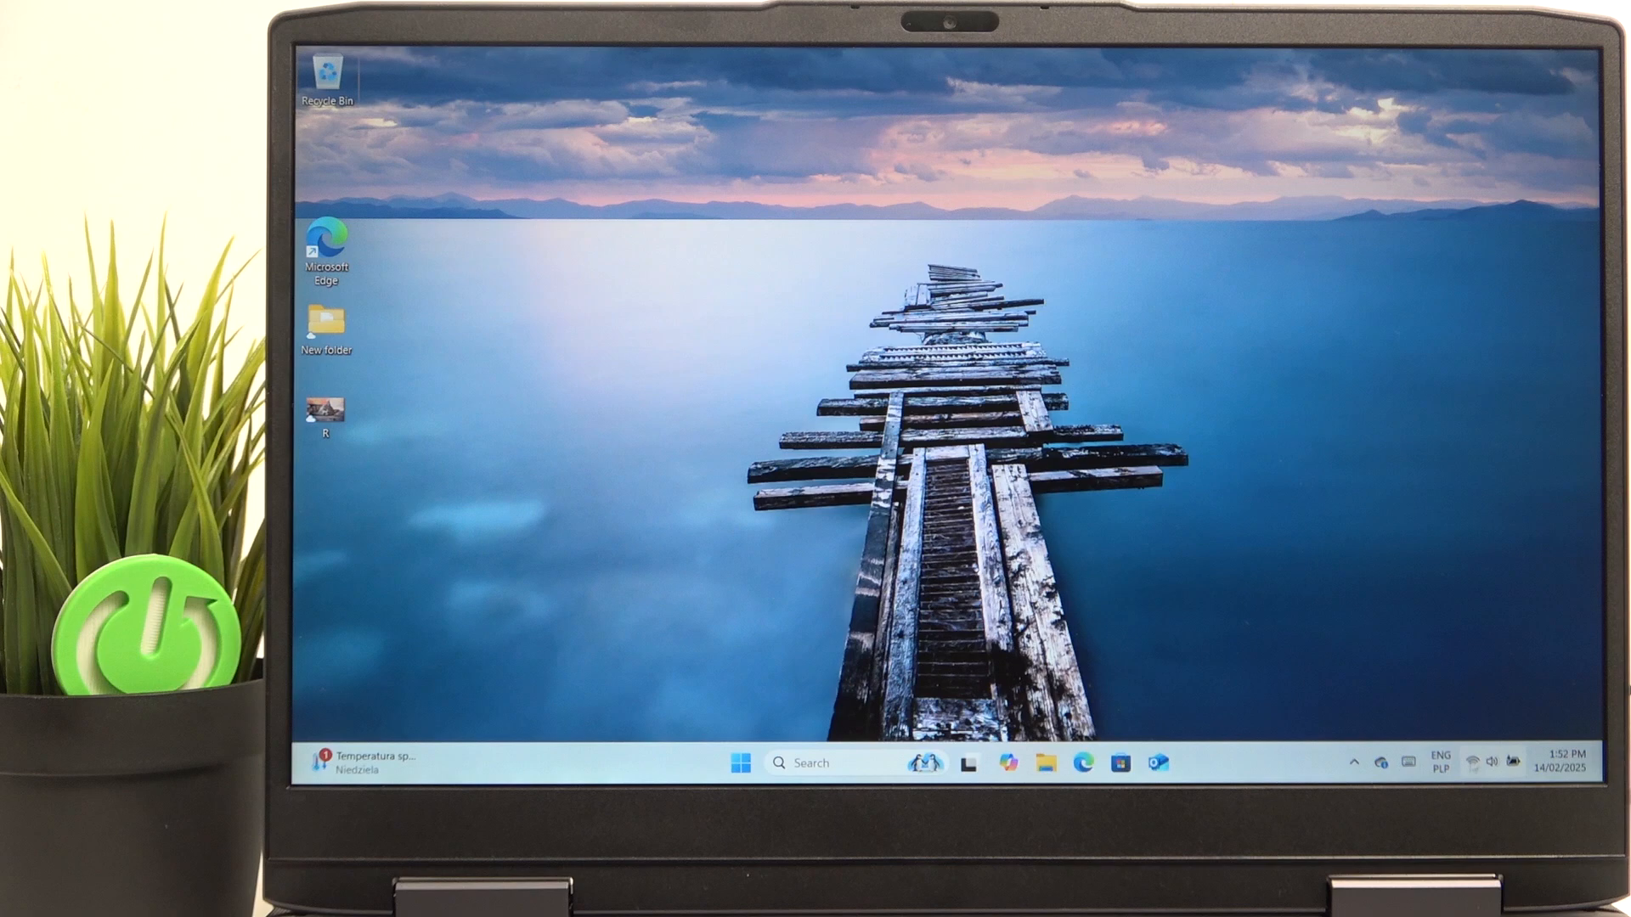
- Set brightness via the Quick Settings slider, dropping to 55 then settling at 67
{"action": "left_click", "coordinate": [1495, 763]}
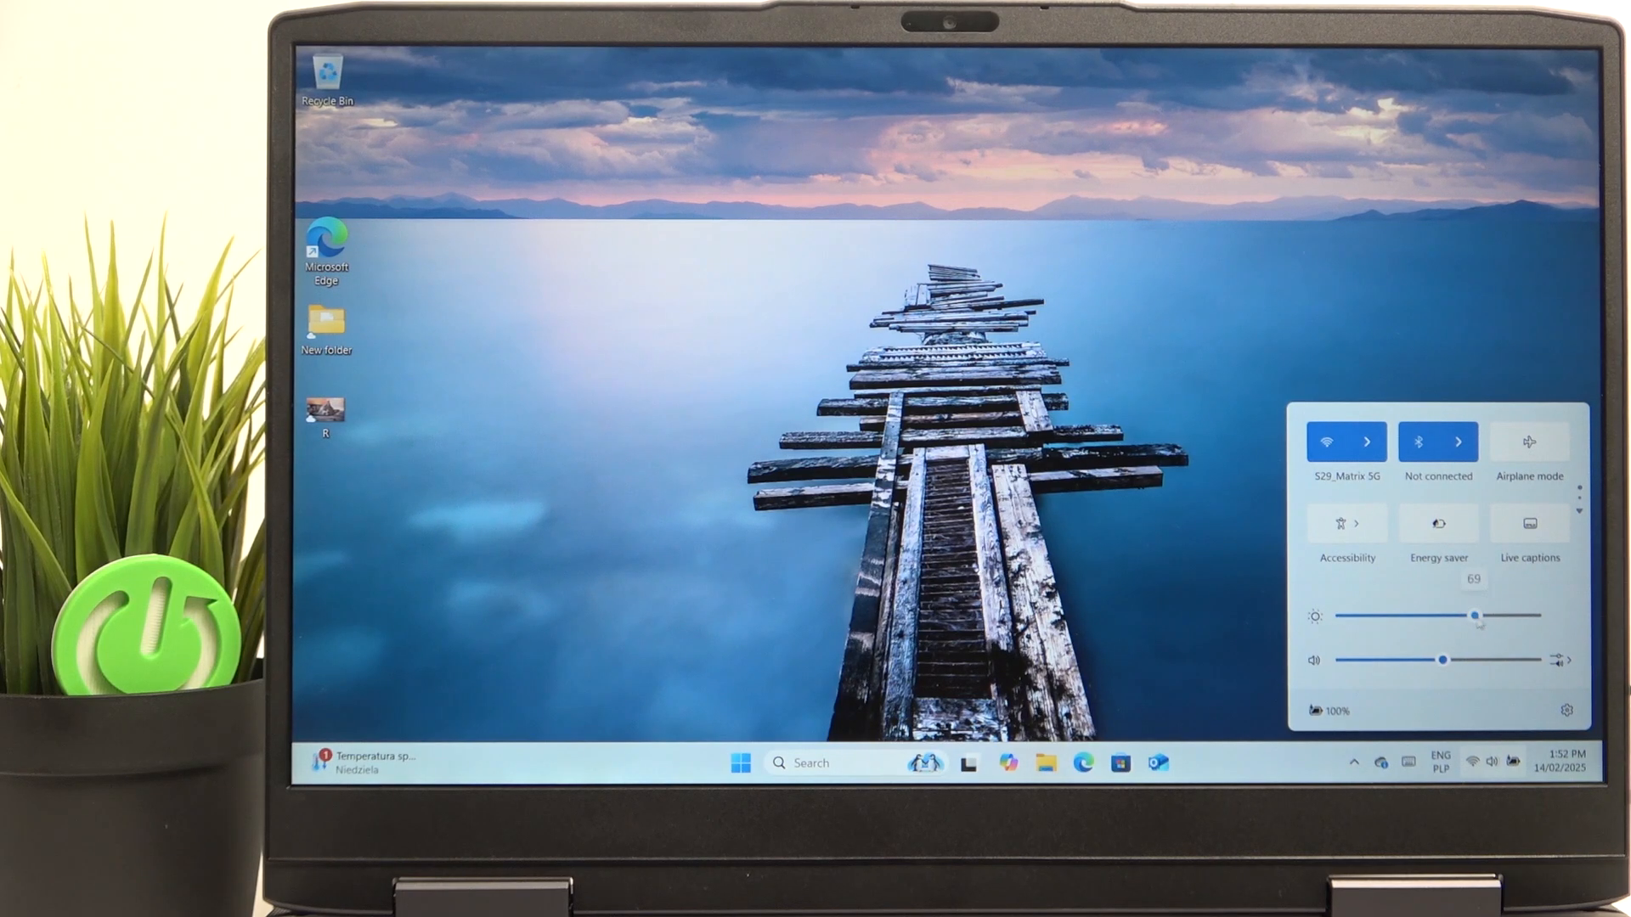
{"action": "left_click_drag", "start_coordinate": [1475, 615], "coordinate": [1448, 615]}
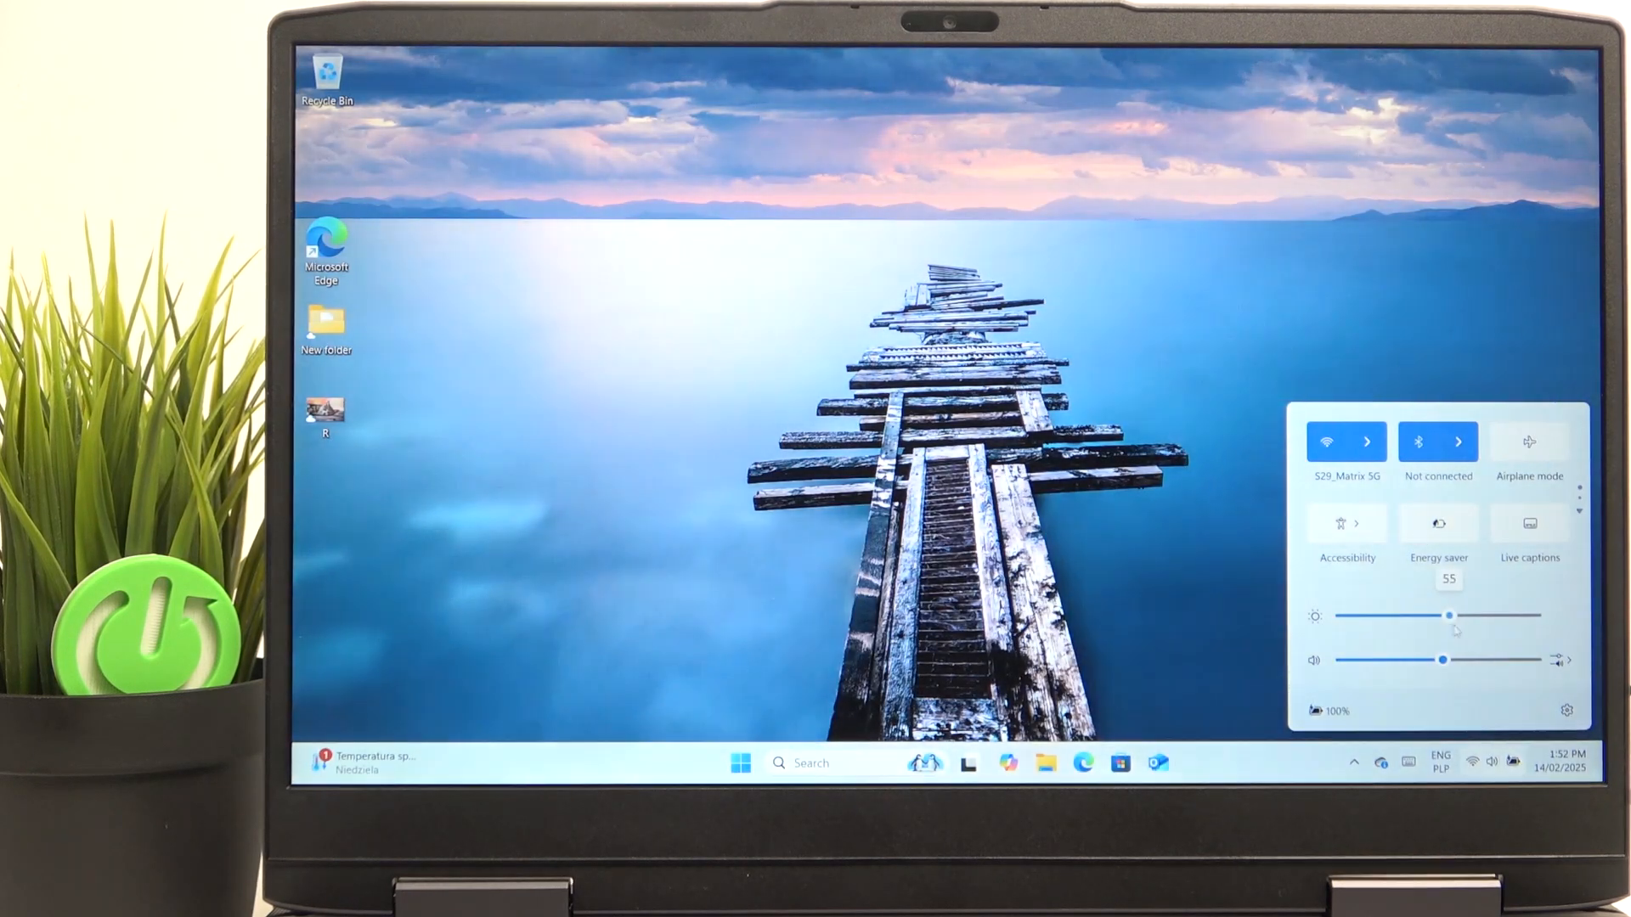
{"action": "left_click_drag", "start_coordinate": [1447, 615], "coordinate": [1468, 615]}
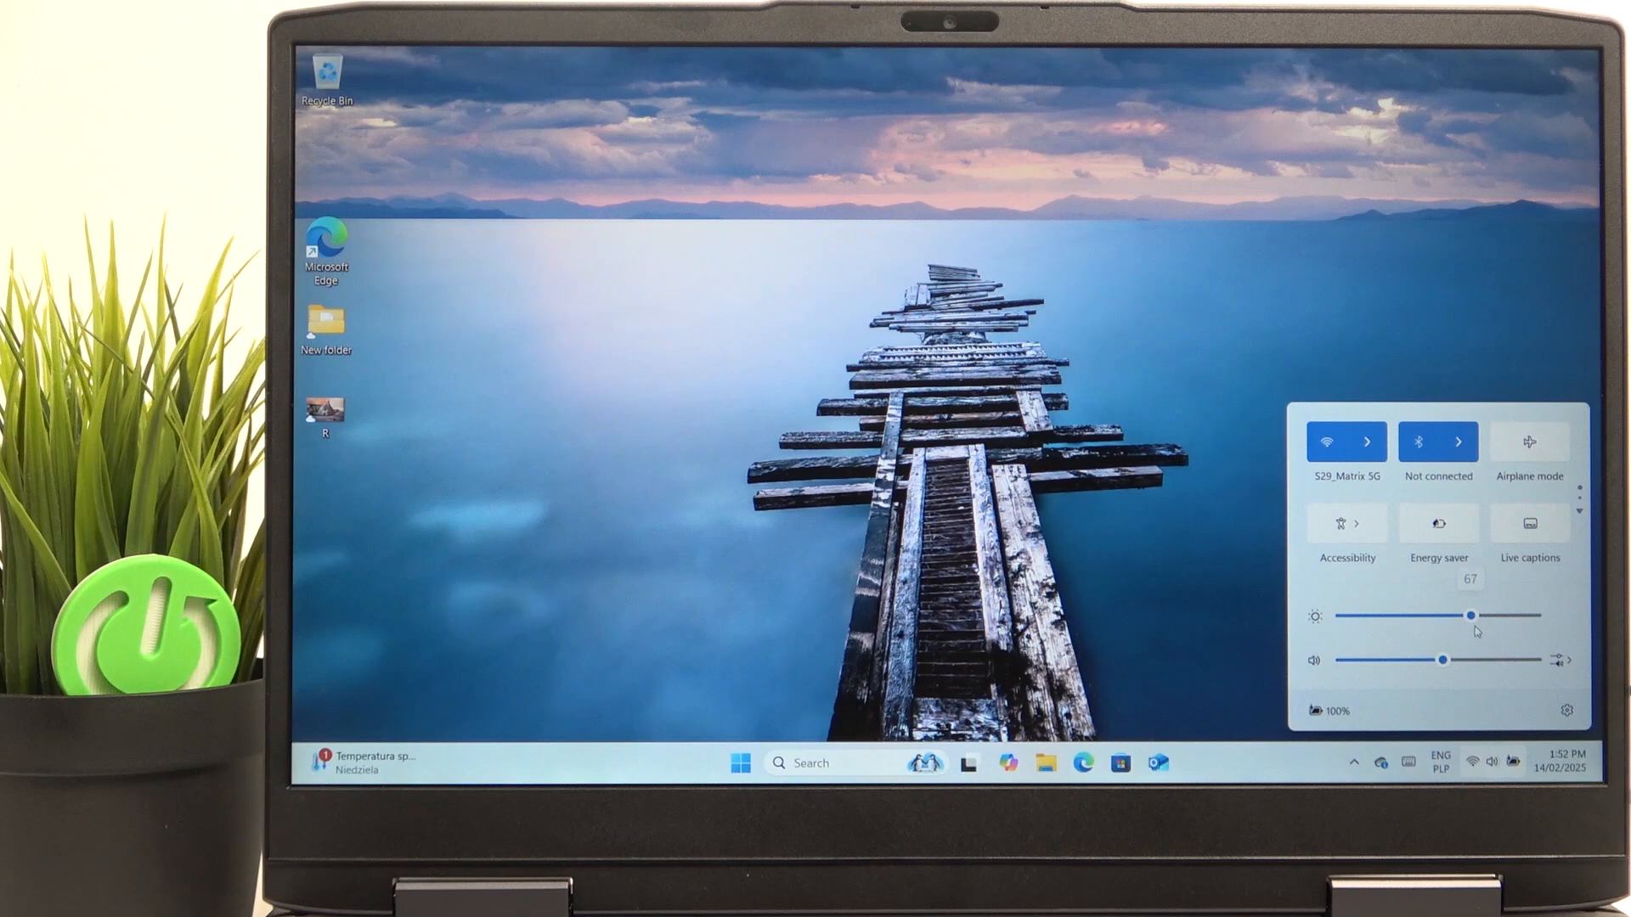
{"action": "left_click", "coordinate": [972, 605]}
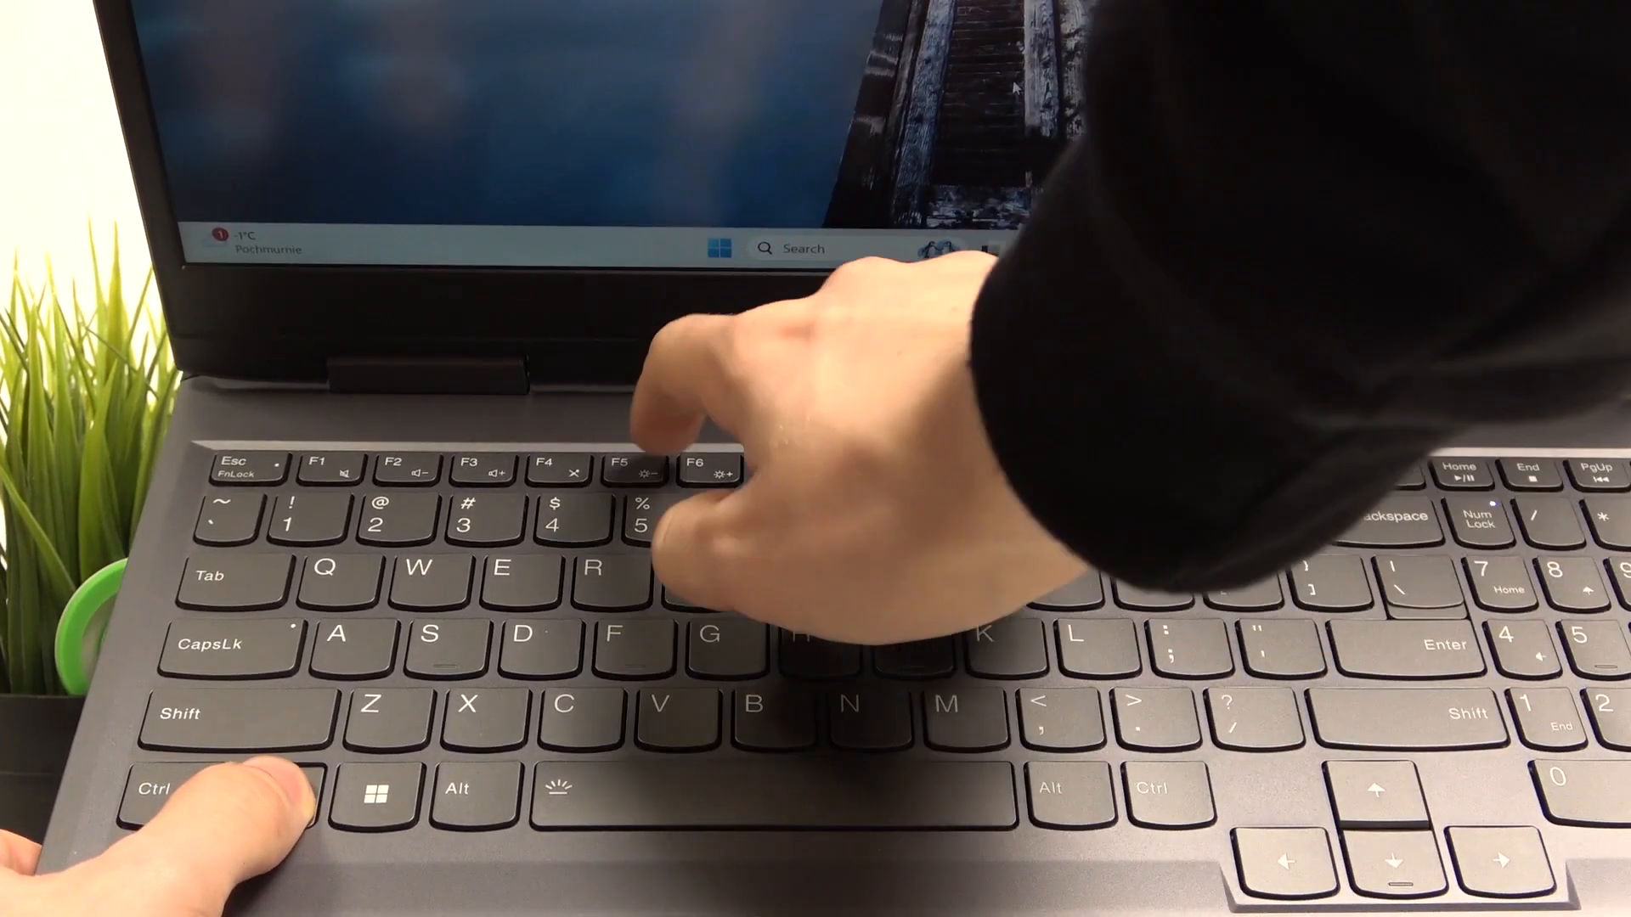
- Lower then raise brightness with the Fn brightness keys, showing the on-screen indicator
{"action": "key", "text": "F6"}
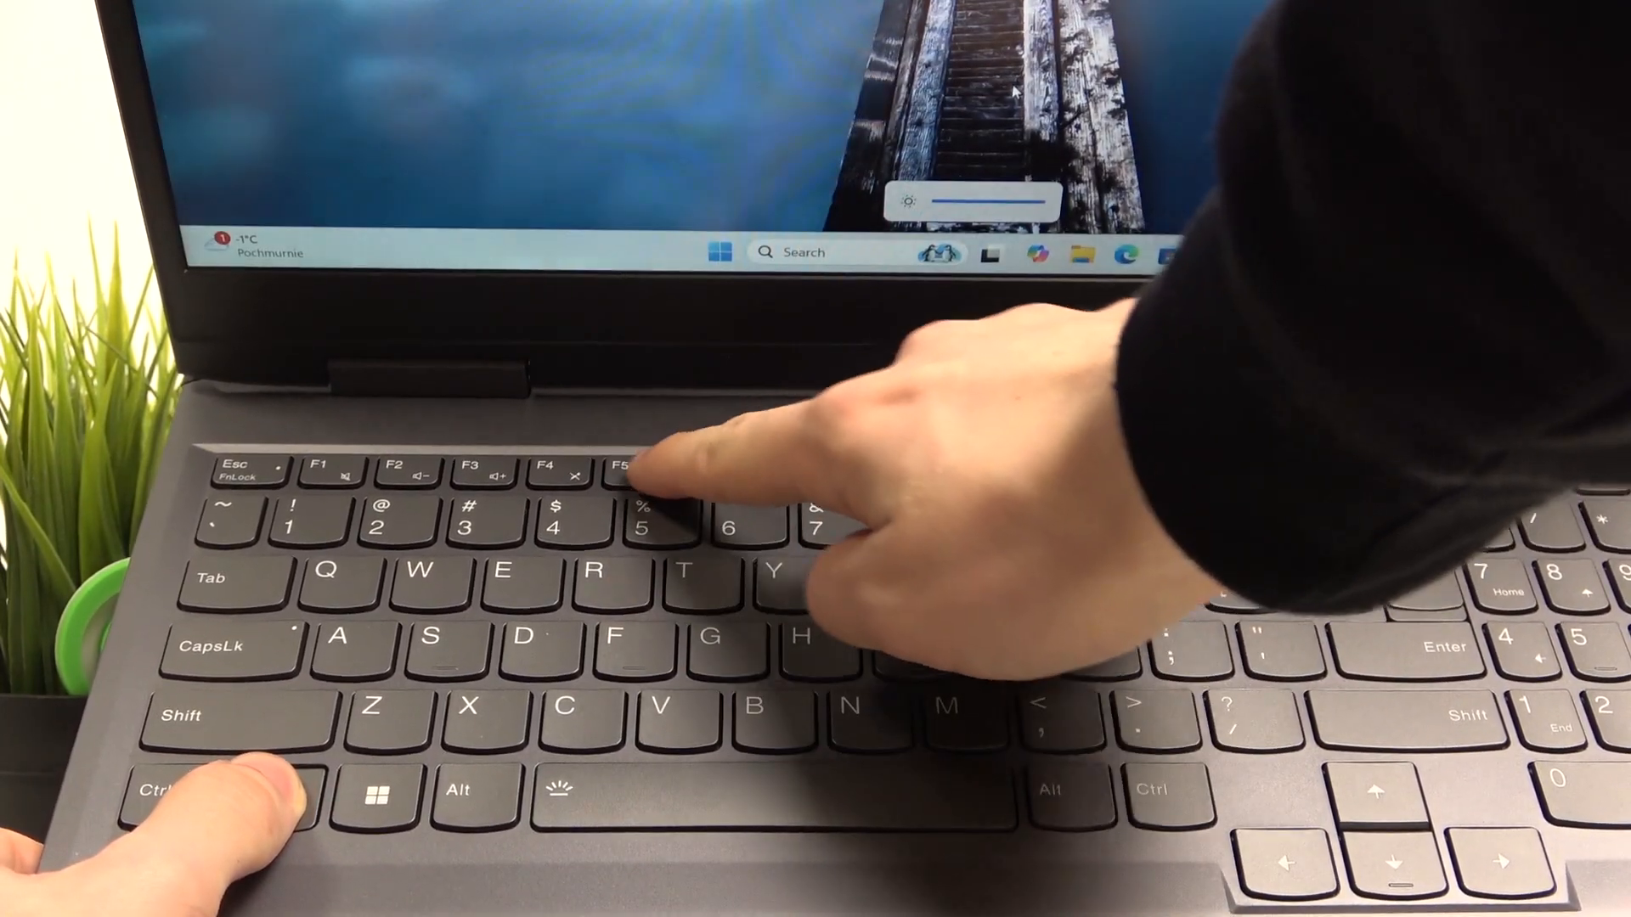
{"action": "key", "text": "F6"}
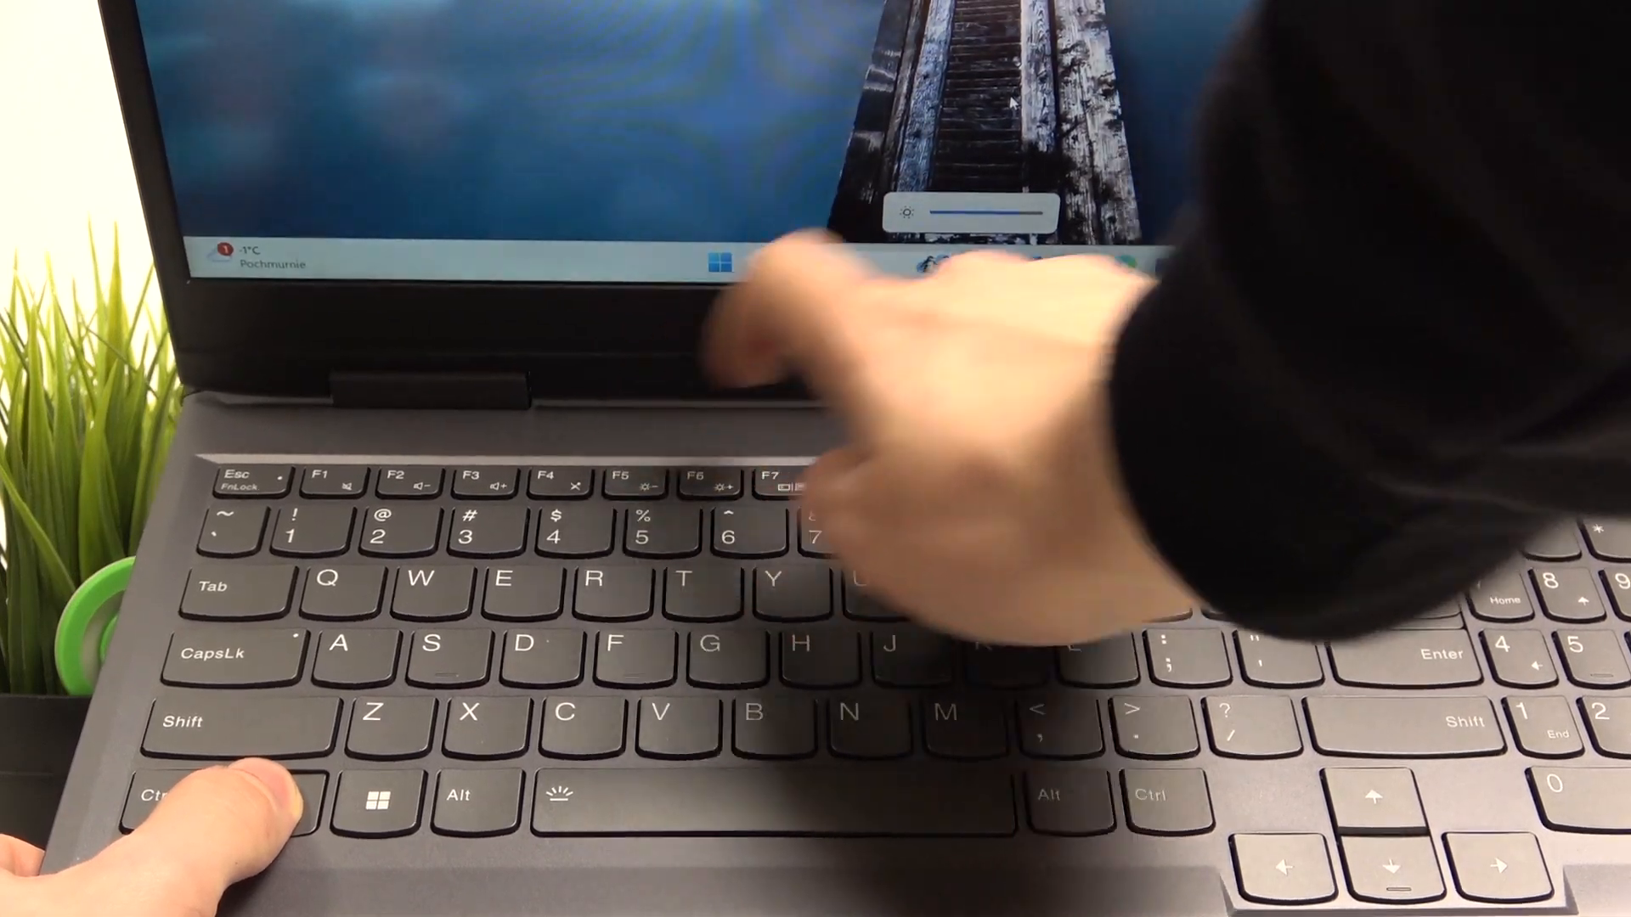